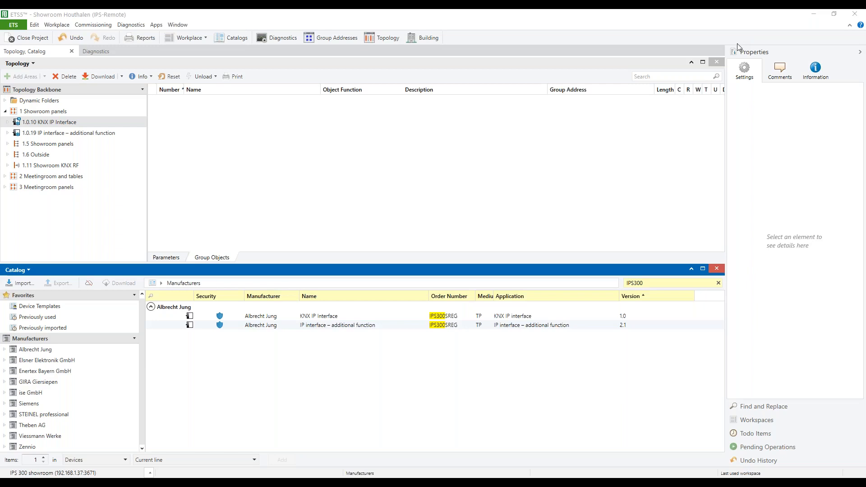
mouse_move(658, 264)
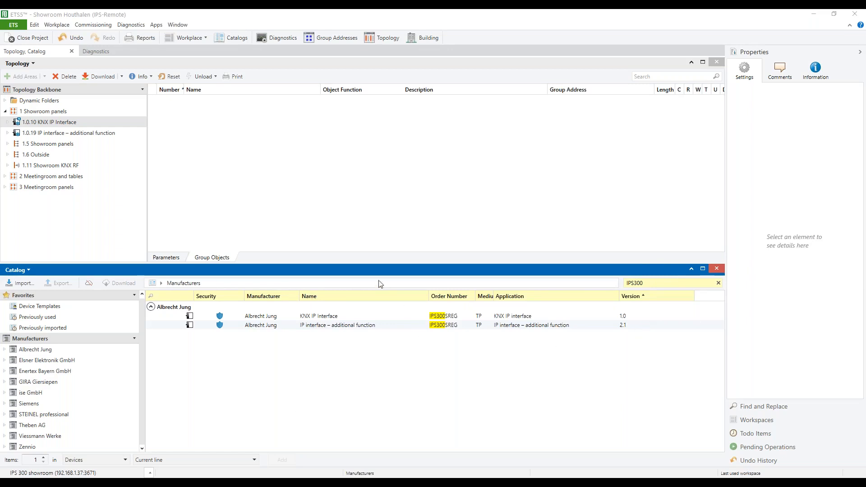
mouse_move(309, 343)
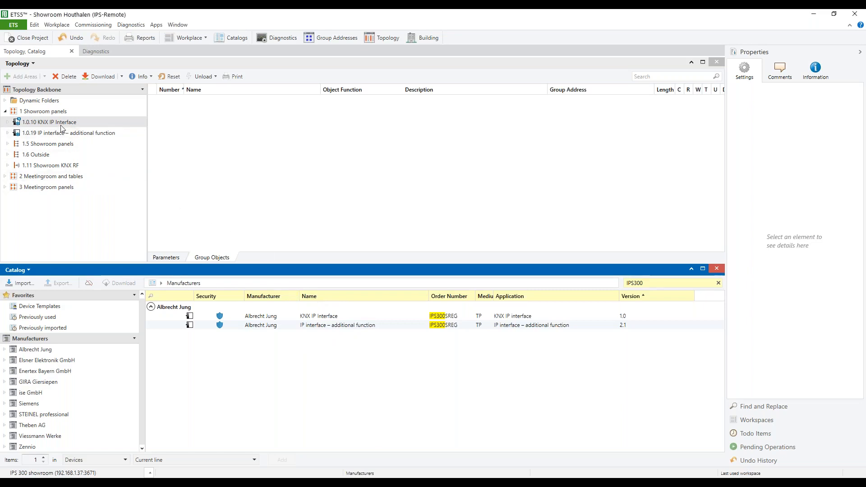
- Activate Secure Tunneling in the settings of the 1.0.10 KNX IP Interface
left_click(48, 122)
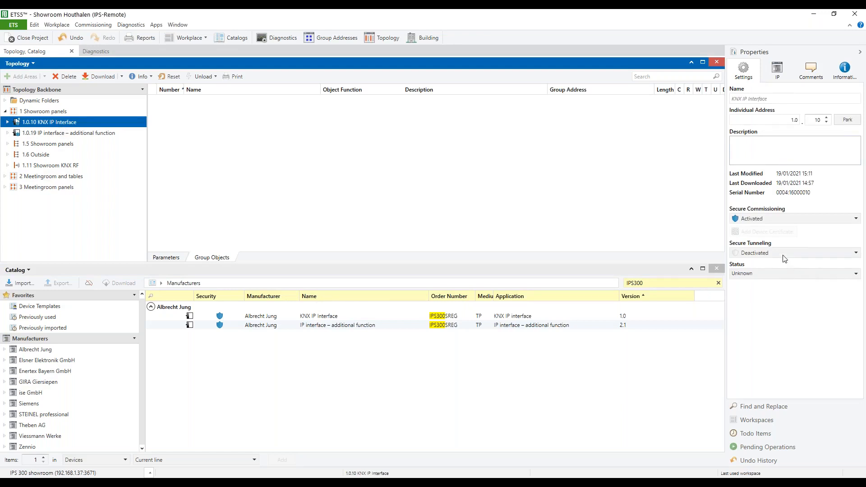
mouse_move(767, 267)
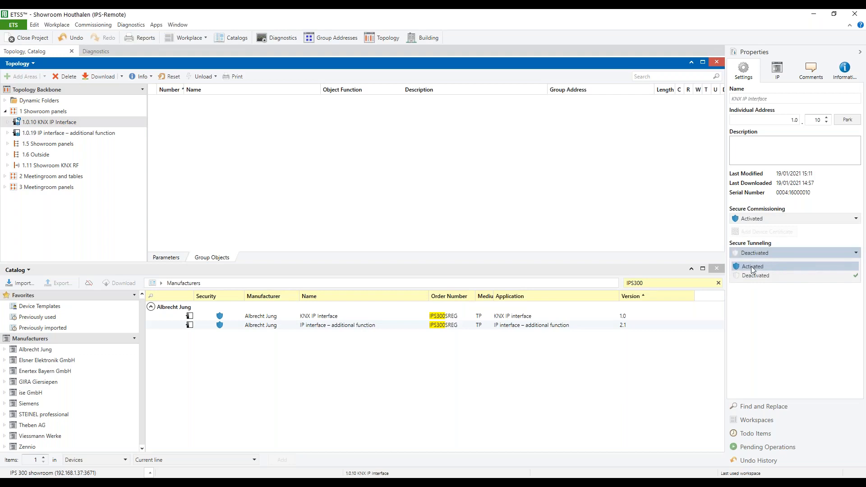
left_click(751, 266)
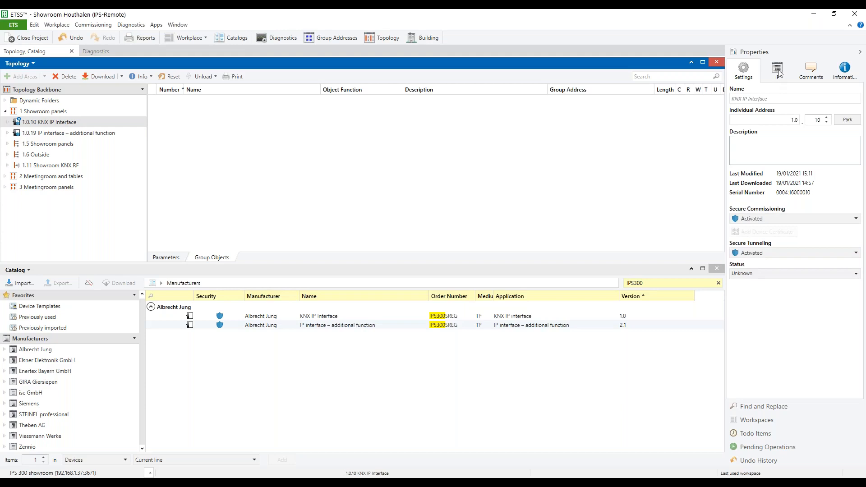
- Show the IP settings and select the commissioning password, then move to the 1.0.19 interface
left_click(777, 68)
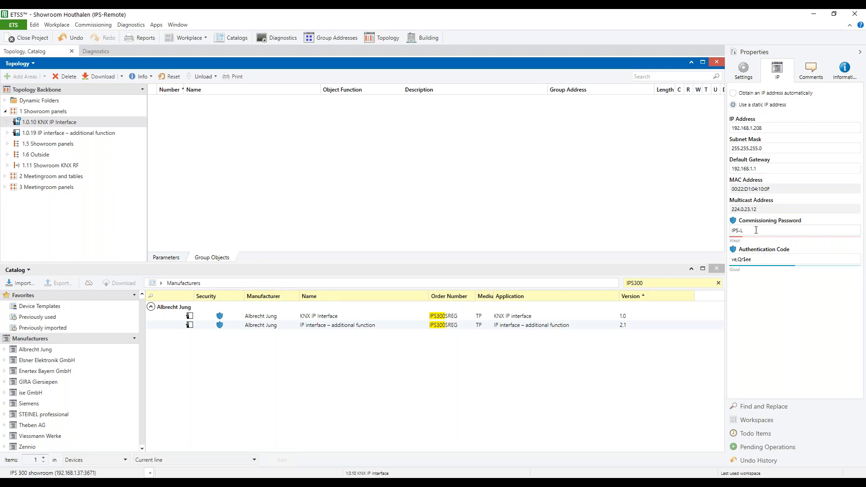
double_click(737, 230)
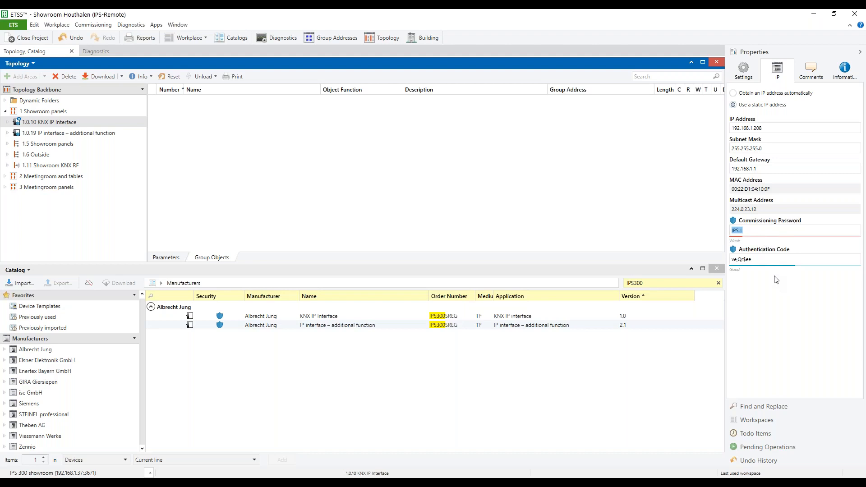
mouse_move(200, 173)
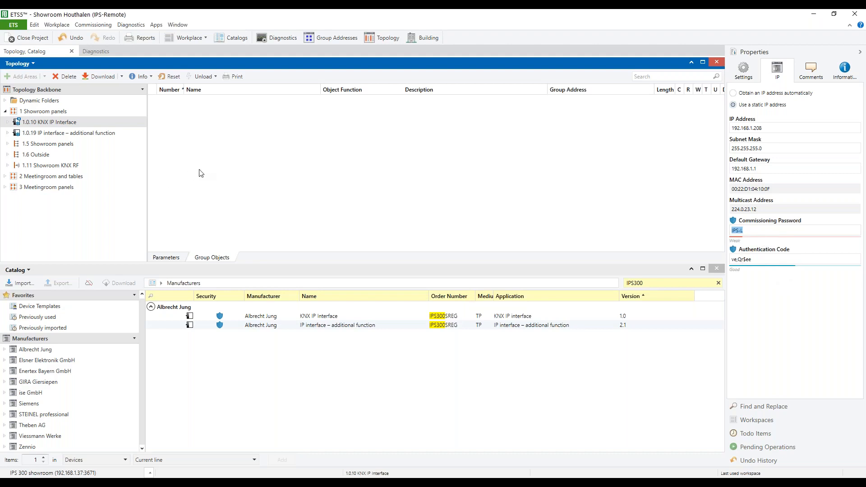
mouse_move(534, 146)
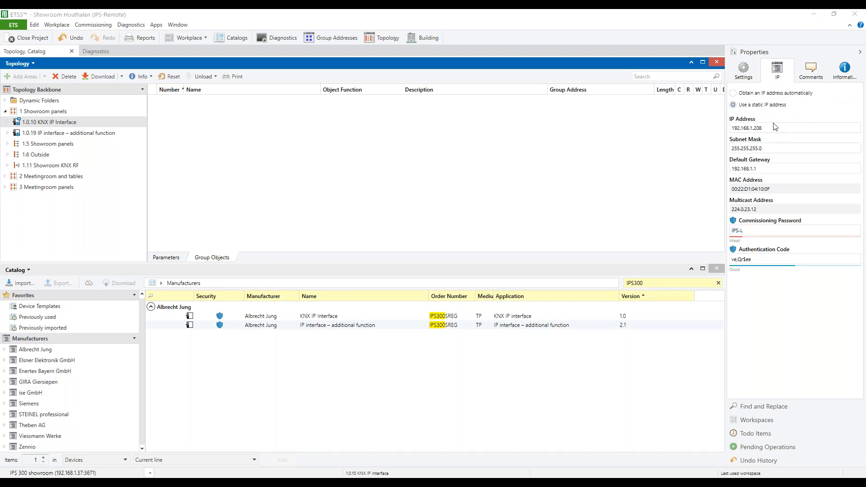
left_click(69, 132)
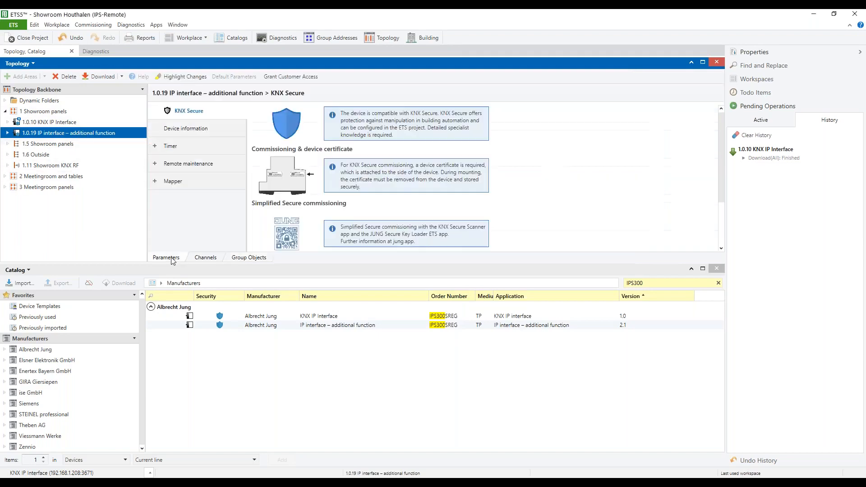
- Show the remote maintenance configuration with activation code for the 1.0.19 IP interface
left_click(189, 163)
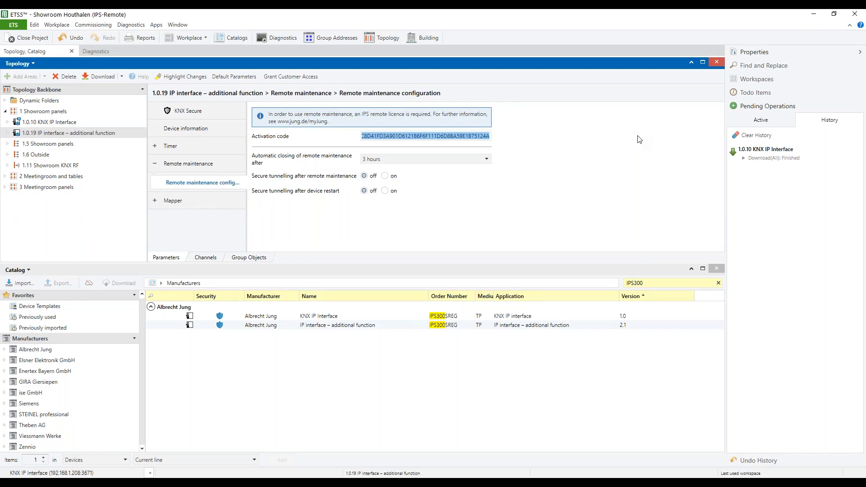
mouse_move(635, 142)
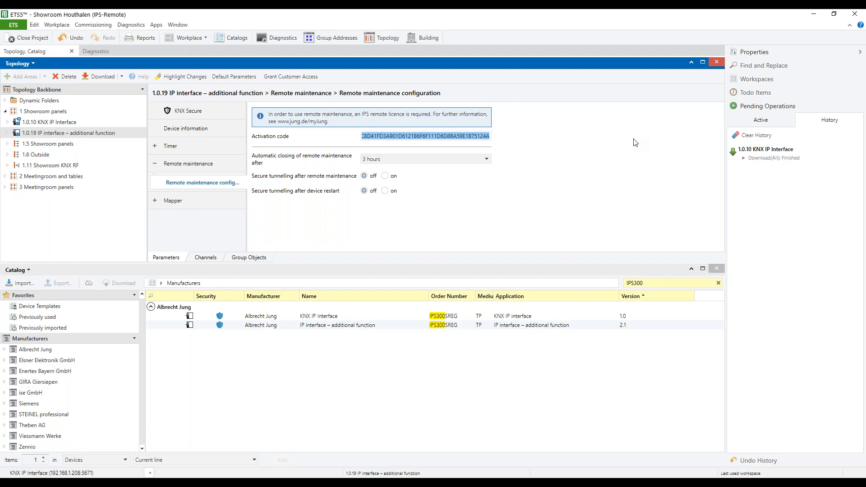
mouse_move(623, 148)
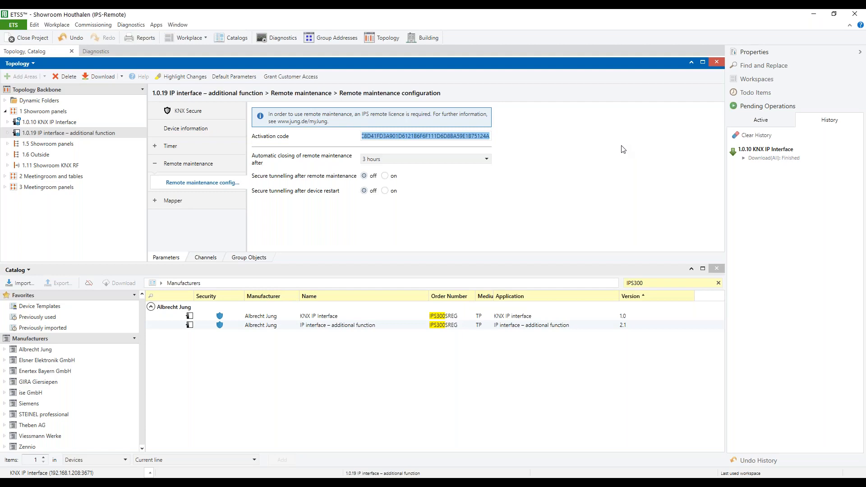
left_click(485, 159)
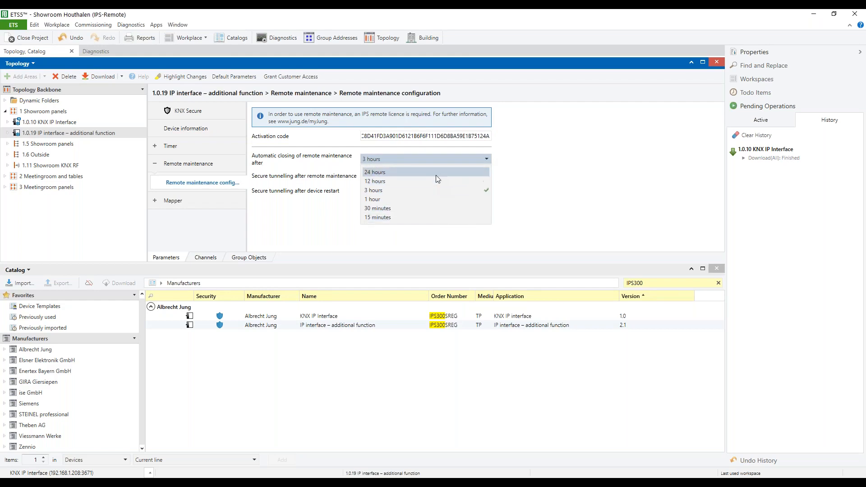
mouse_move(505, 169)
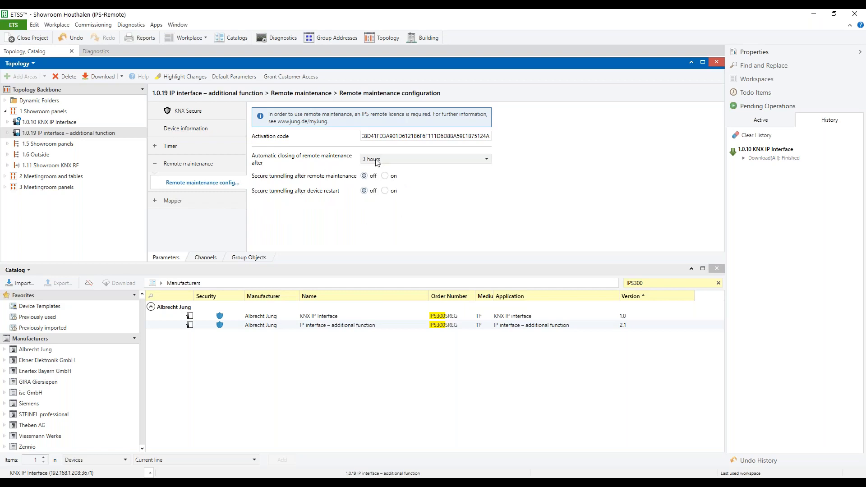
mouse_move(369, 186)
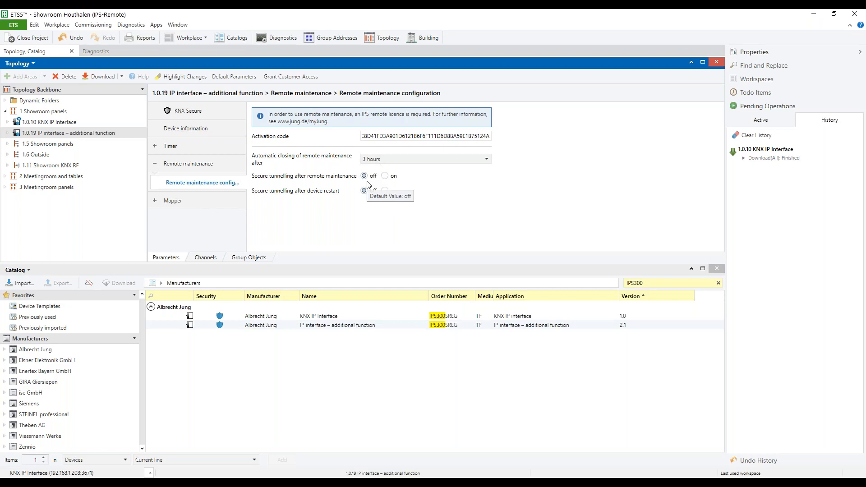
mouse_move(378, 235)
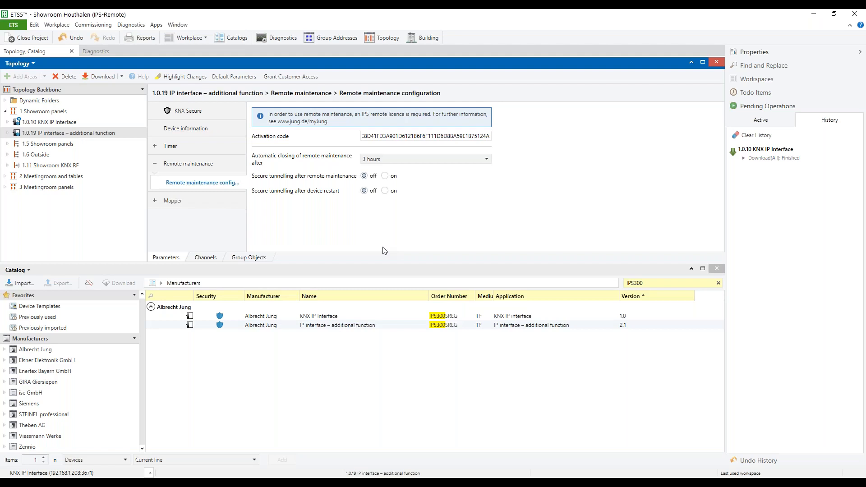
mouse_move(264, 260)
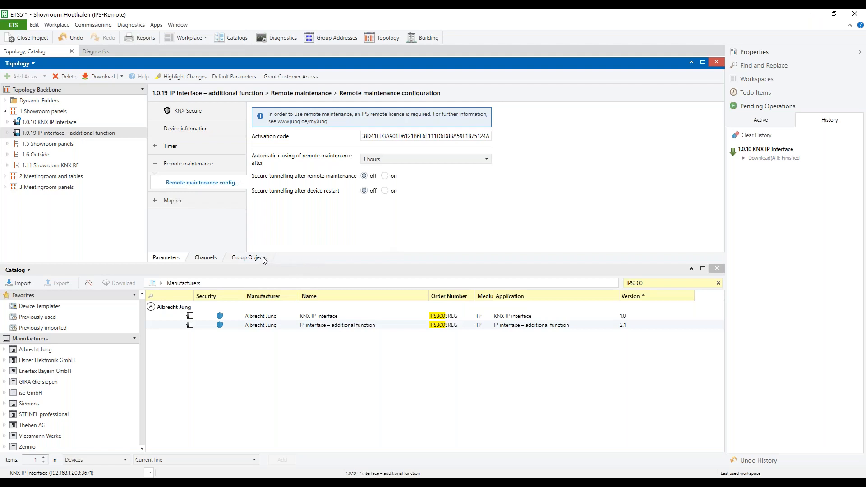
- List the remote maintenance group objects and addresses of the 1.0.19 interface
left_click(248, 257)
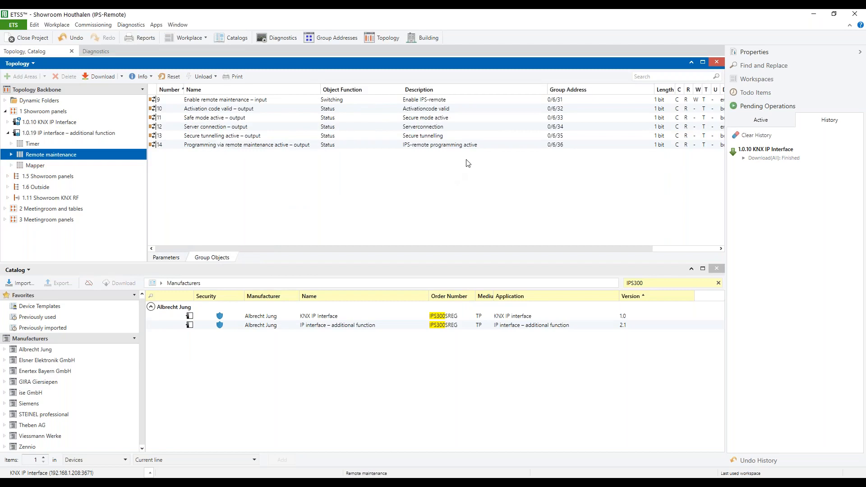
mouse_move(387, 96)
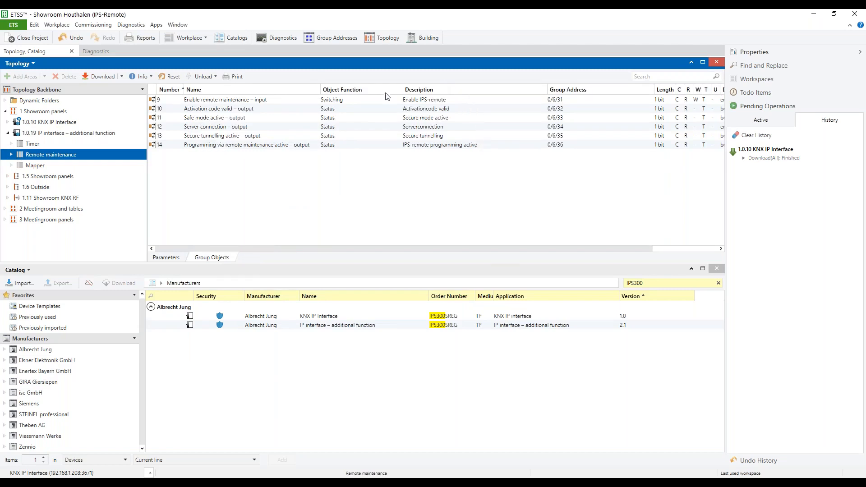
mouse_move(395, 153)
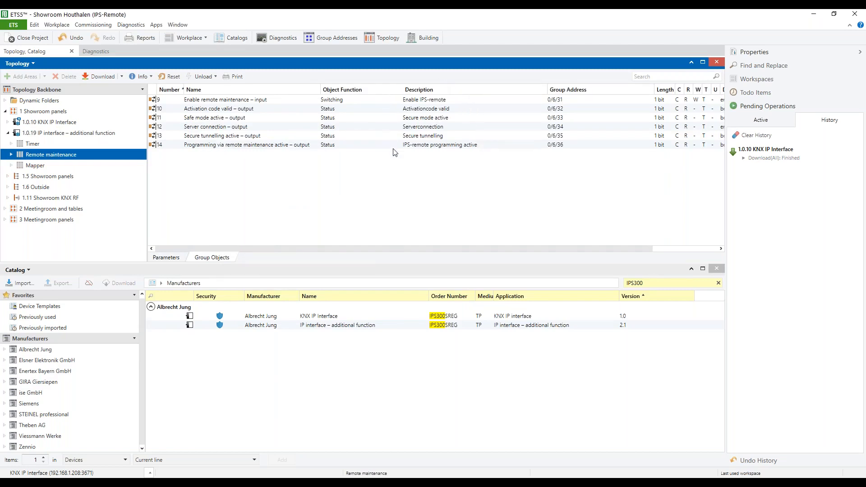
mouse_move(107, 156)
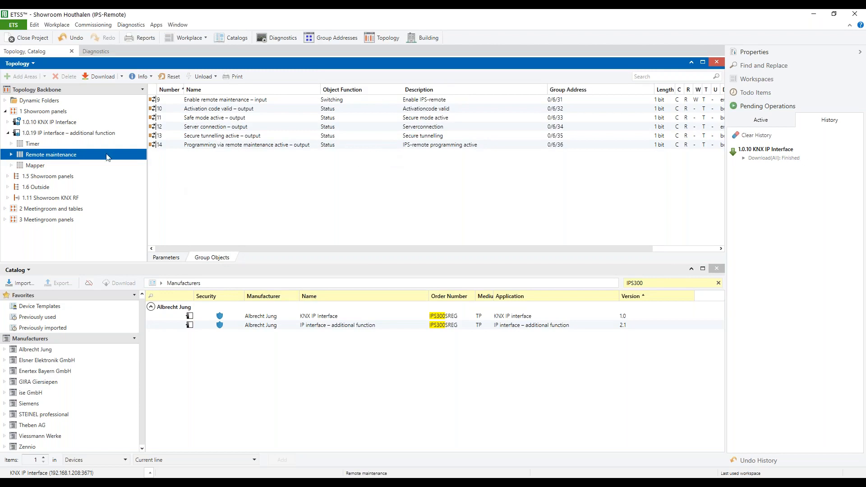
- Run Download(All) to the 1.0.19 additional-function device, entering the commissioning password
right_click(68, 133)
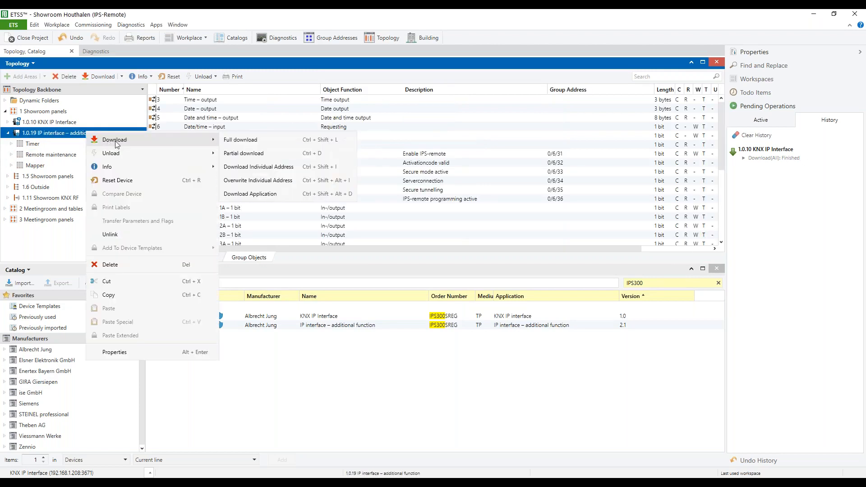
mouse_move(240, 139)
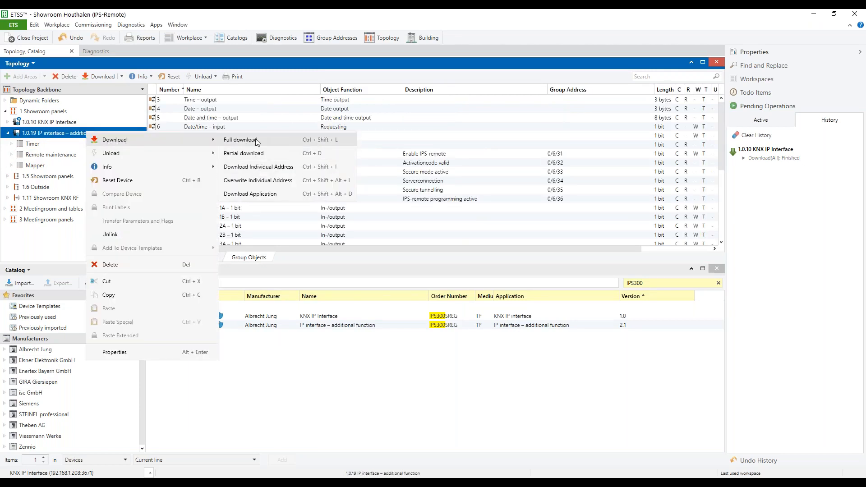
left_click(240, 139)
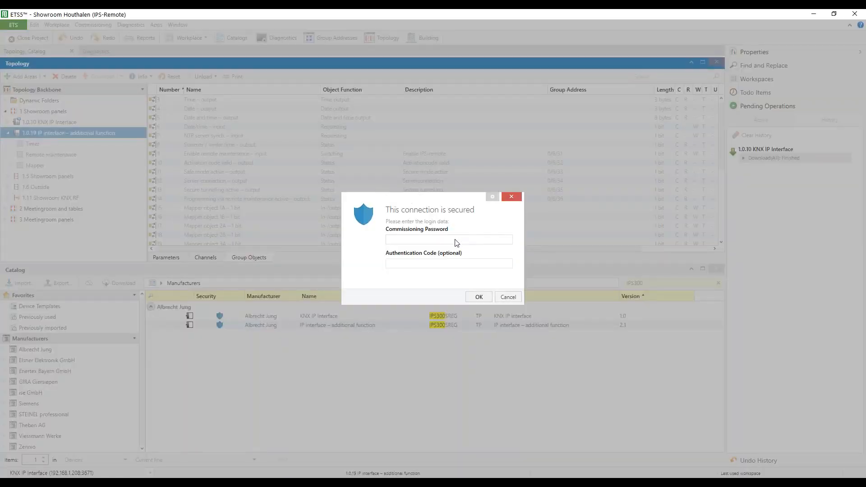
left_click(448, 239)
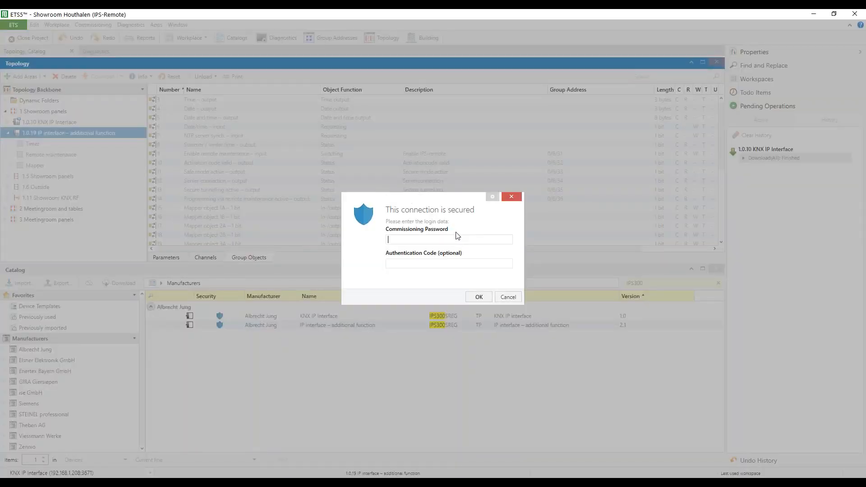
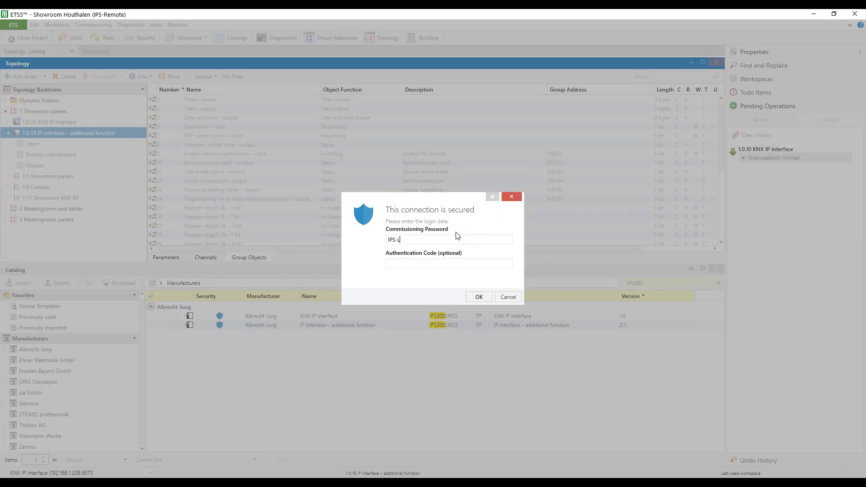
mouse_move(479, 297)
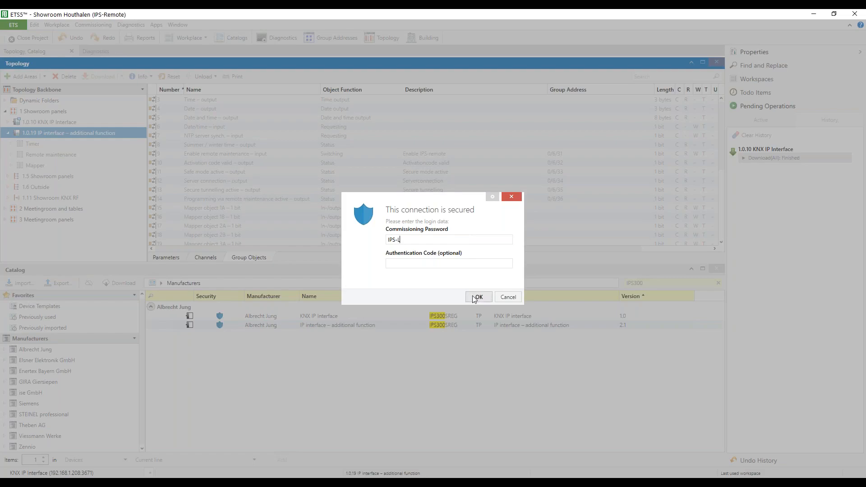
left_click(478, 297)
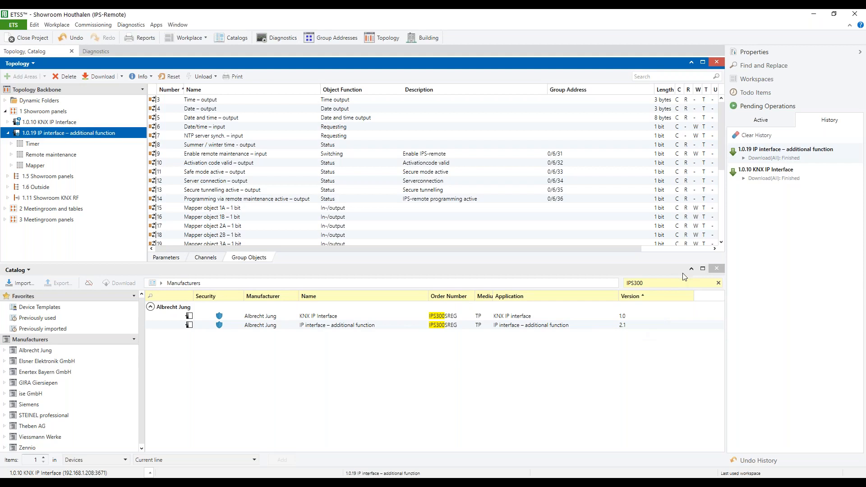
mouse_move(697, 260)
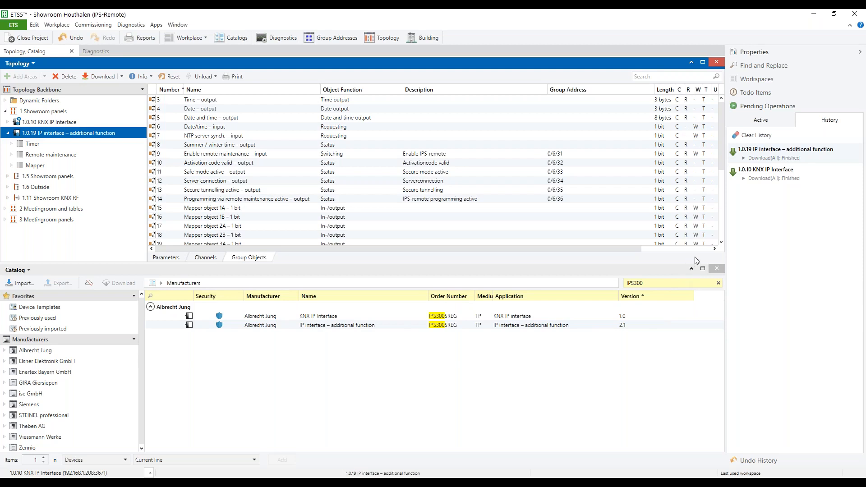
- Close the device catalog and launch JUNG IPS-Remote from the Apps menu
left_click(716, 269)
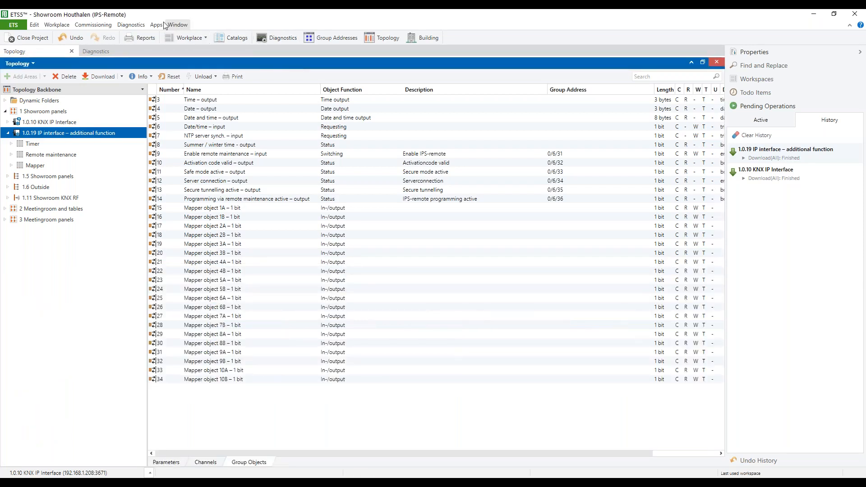
left_click(156, 25)
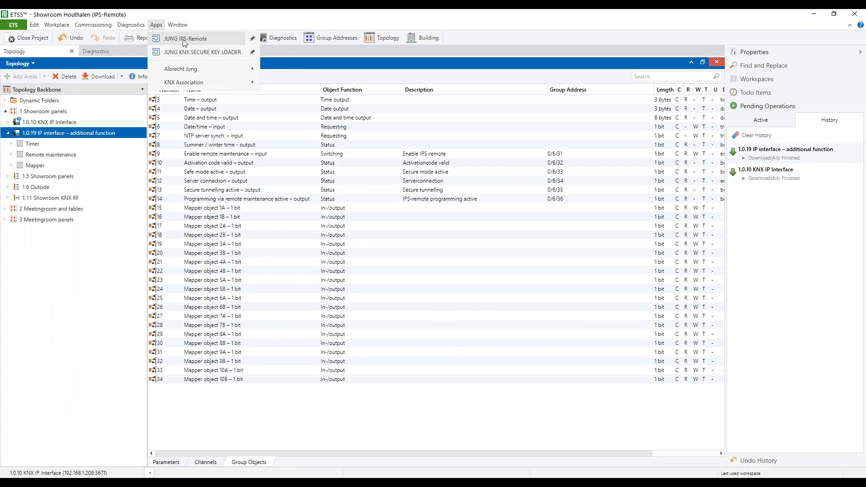
left_click(185, 38)
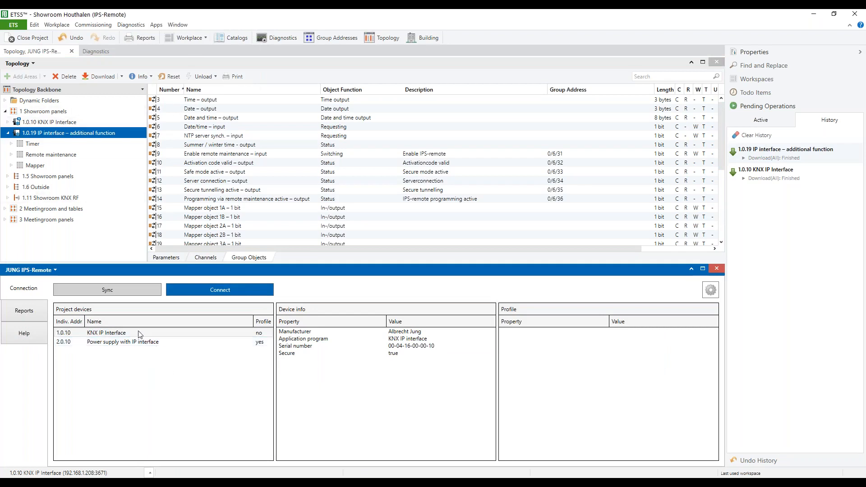
left_click(122, 341)
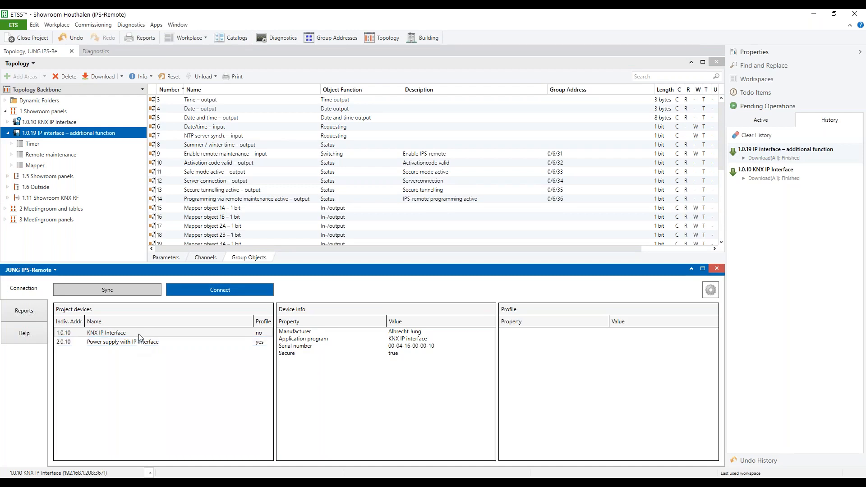
left_click(104, 333)
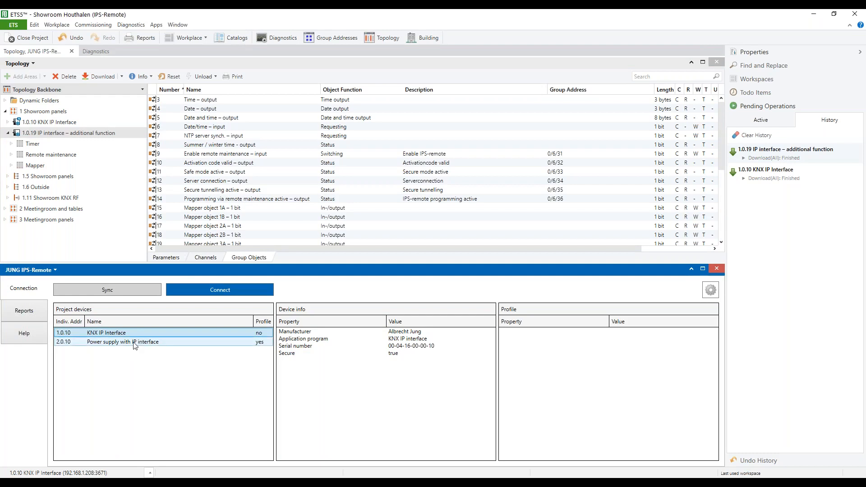
left_click(123, 341)
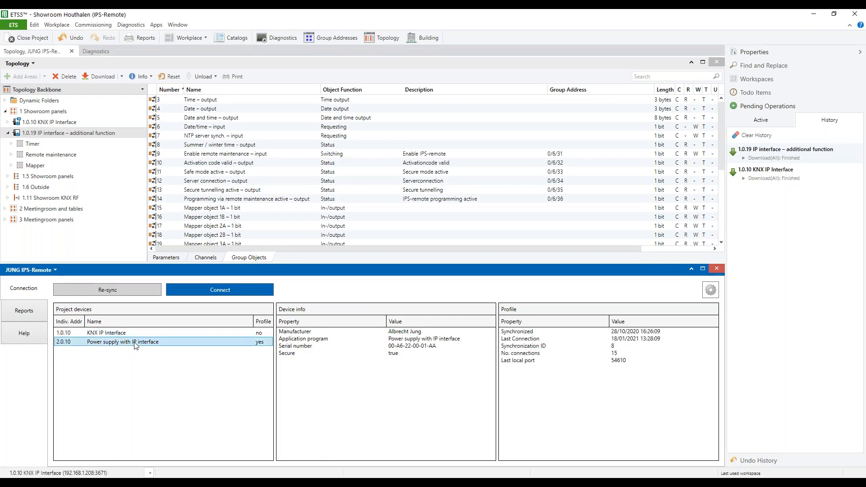
left_click(105, 332)
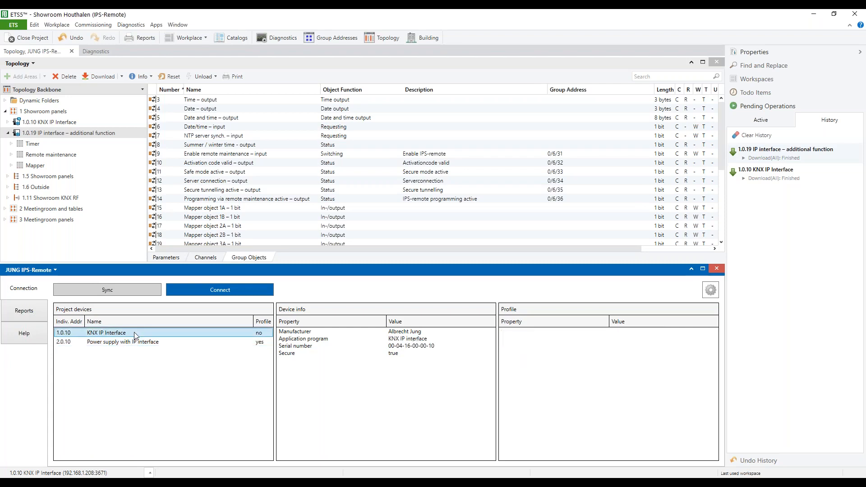
mouse_move(129, 333)
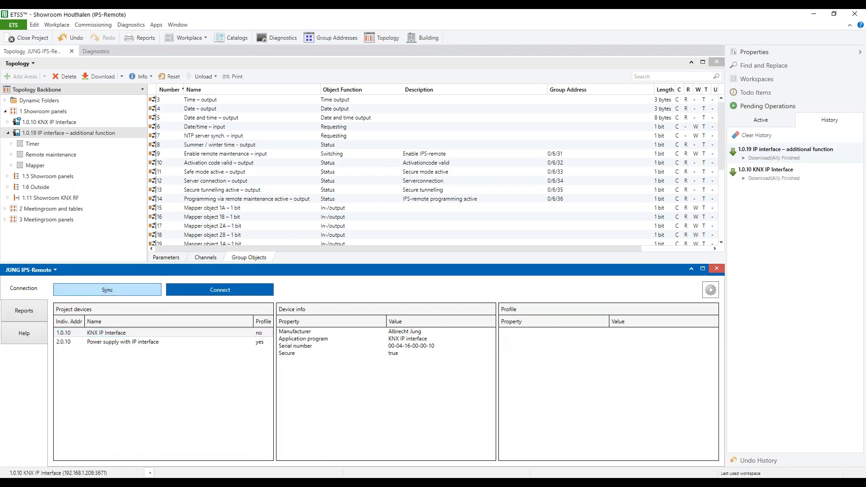
- Sync the KNX IP Interface with IPS-Remote, agreeing to restart the device
left_click(107, 290)
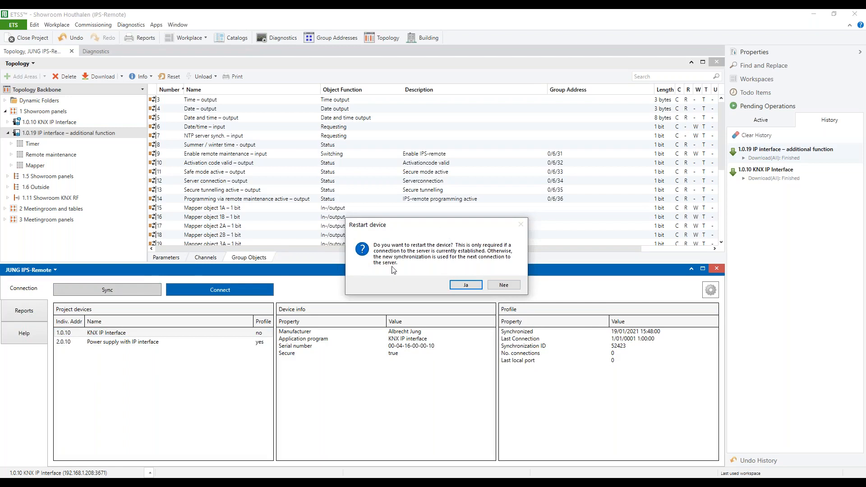
mouse_move(472, 313)
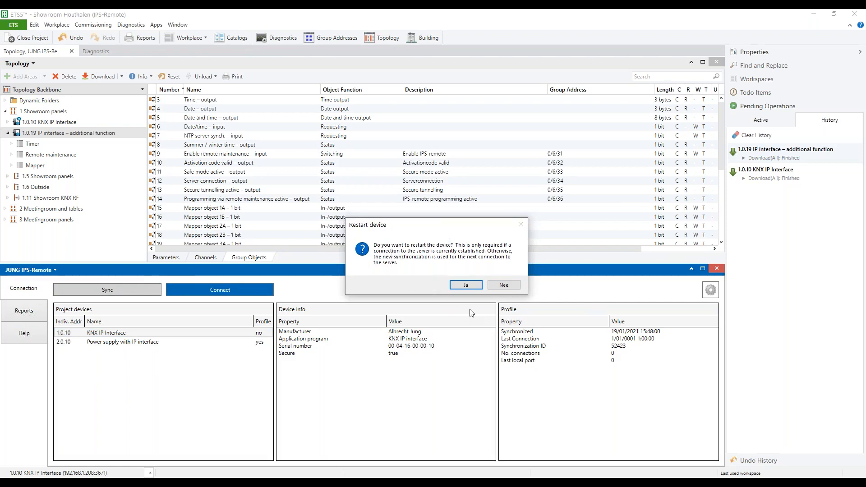
left_click(464, 285)
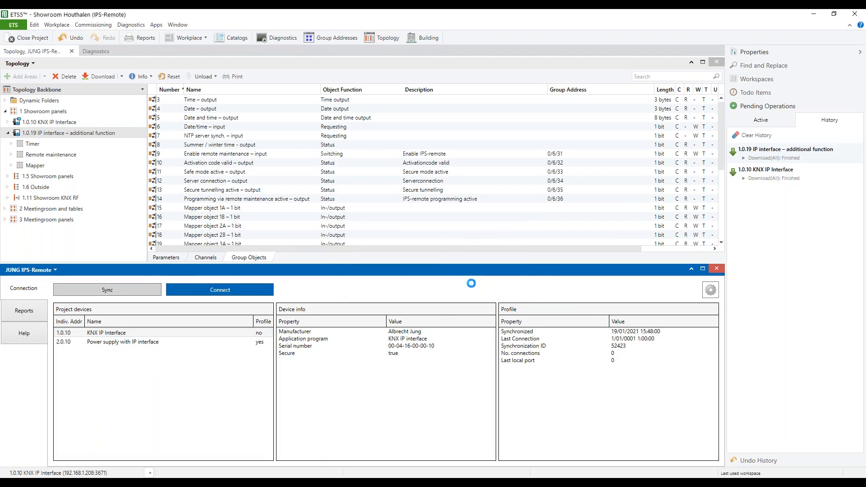
left_click(107, 290)
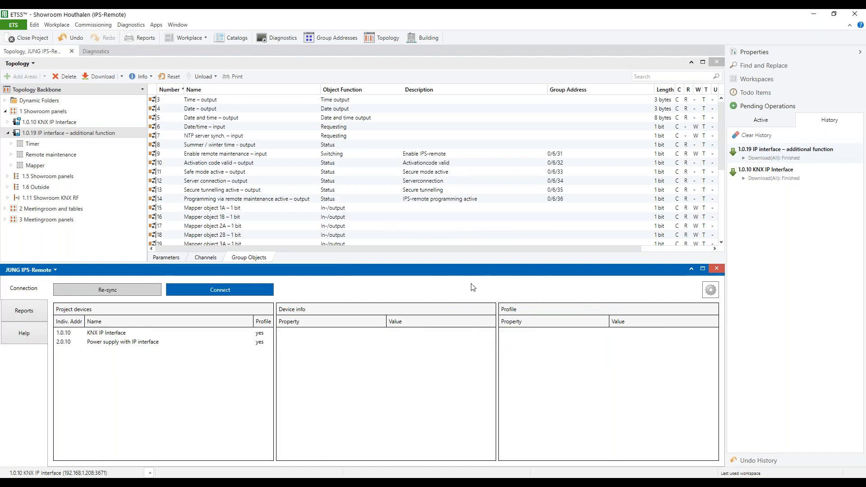
mouse_move(452, 294)
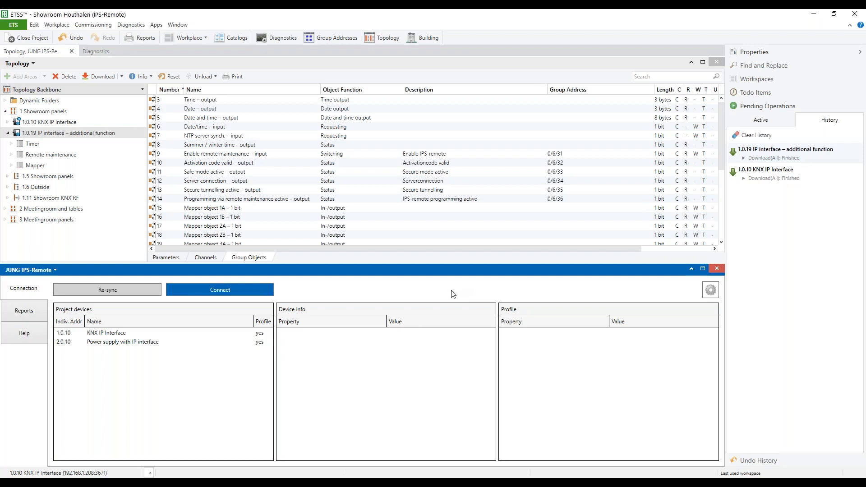
mouse_move(428, 314)
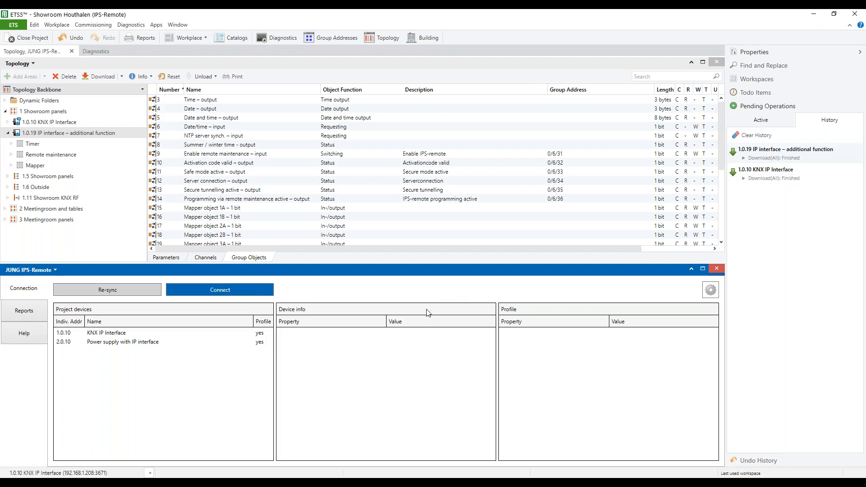
mouse_move(331, 341)
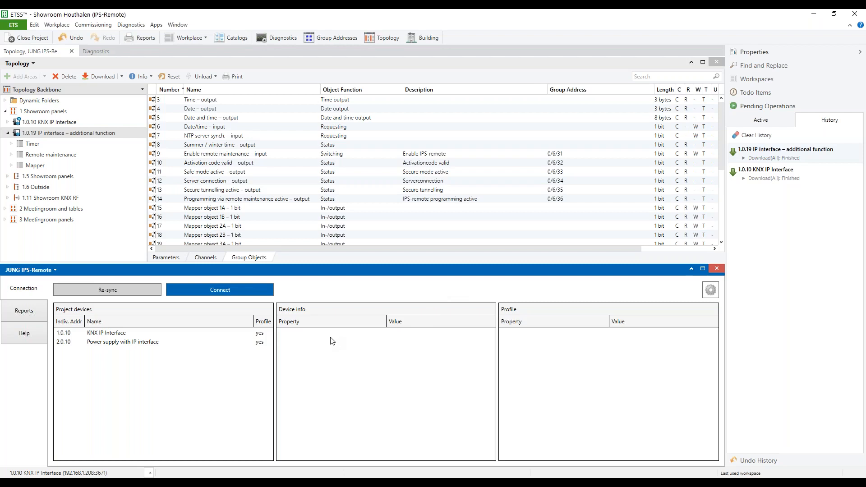
mouse_move(354, 361)
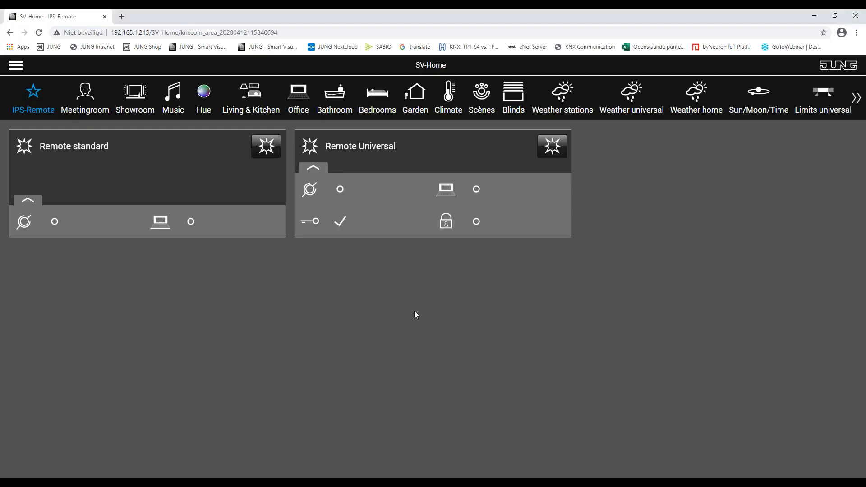
mouse_move(579, 154)
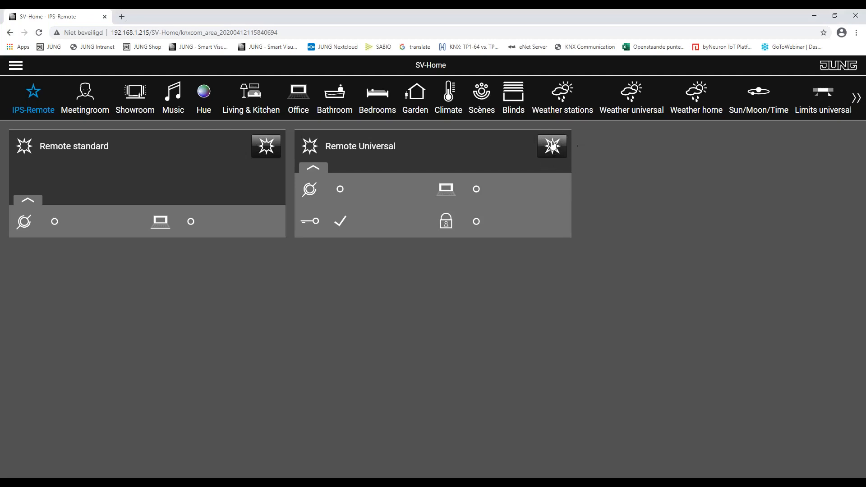
- Switch on Remote Universal maintenance in the visualization, then return to the ETS5 project
left_click(551, 147)
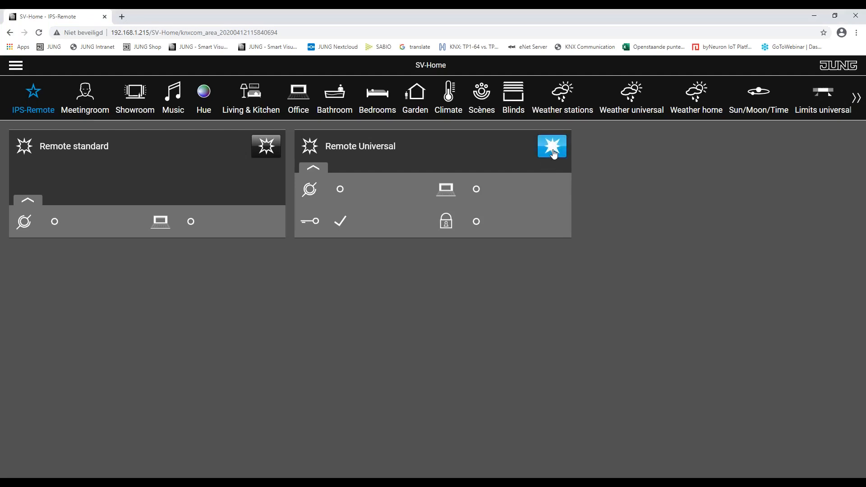
left_click(552, 146)
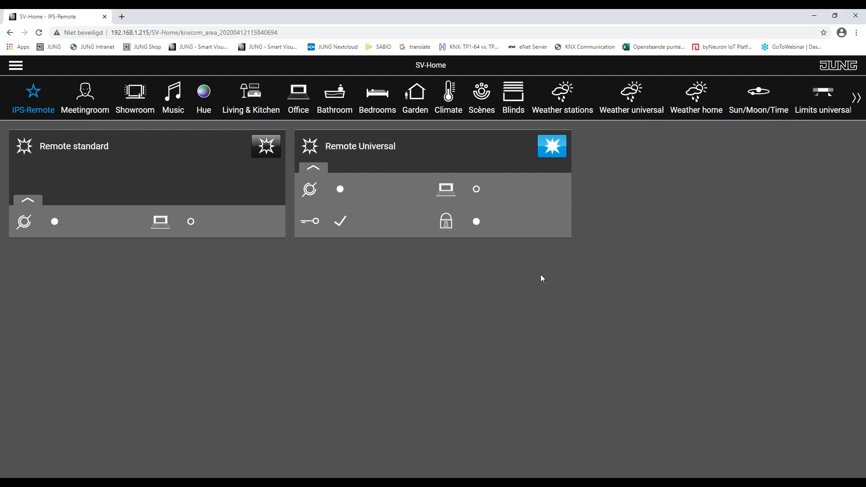
mouse_move(427, 215)
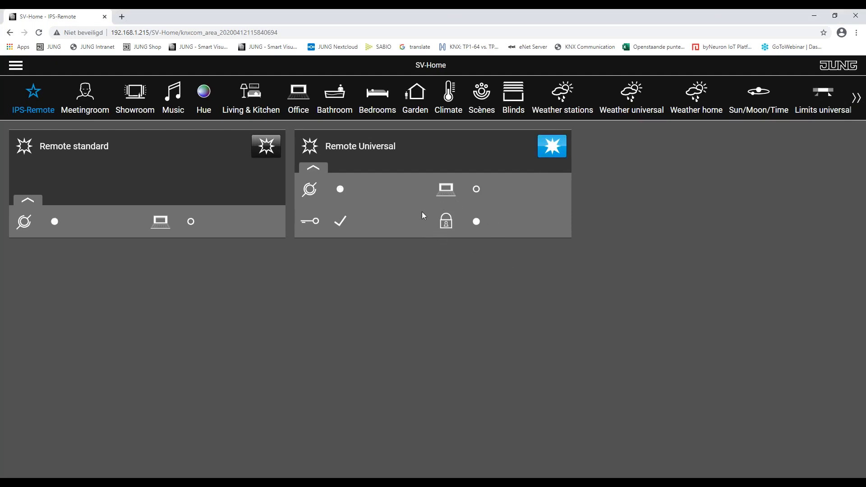
mouse_move(372, 198)
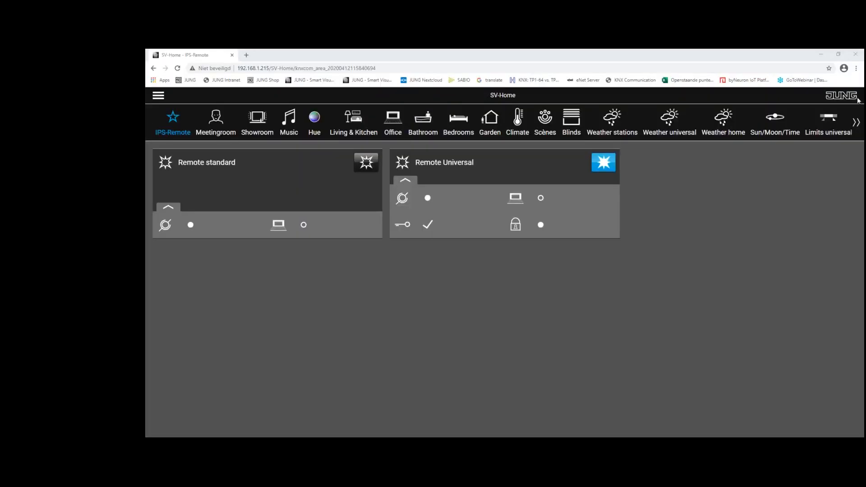
left_click(837, 55)
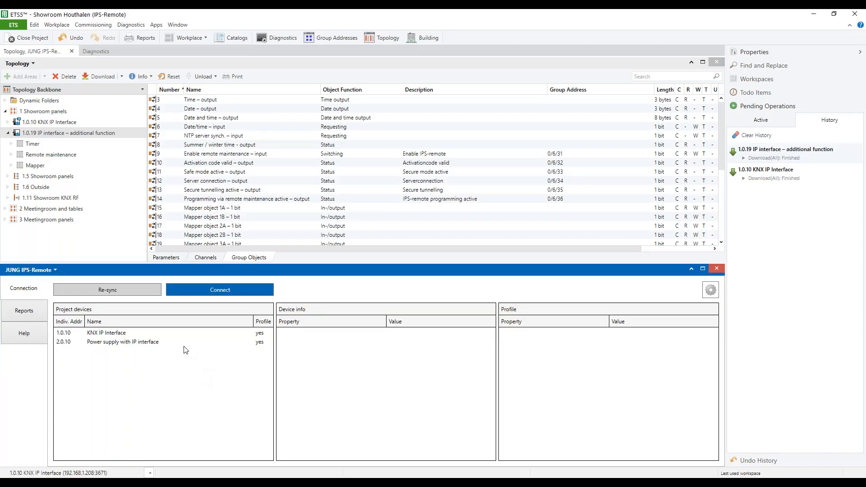
- Connect the KNX IP Interface remotely via IPS-Remote and show the available bus interfaces
left_click(105, 333)
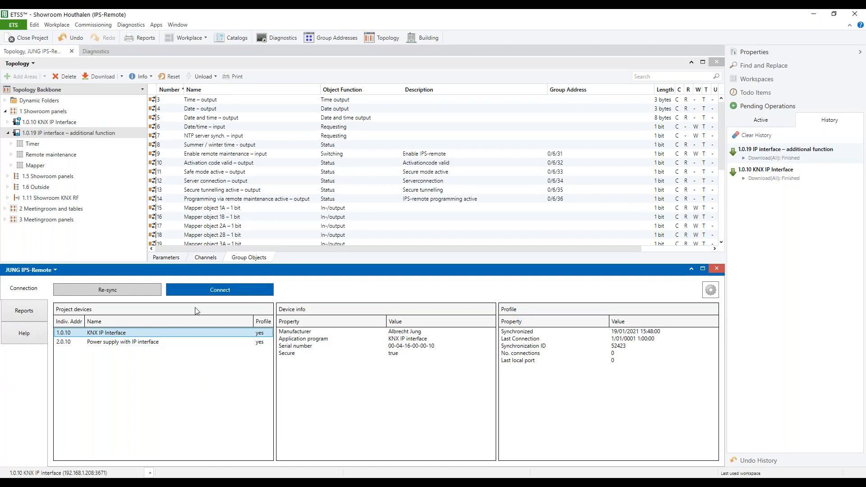
left_click(219, 290)
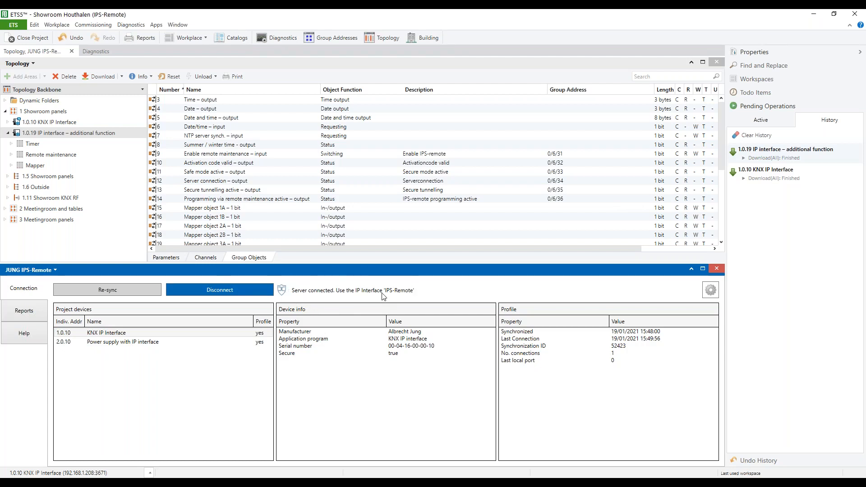
mouse_move(408, 294)
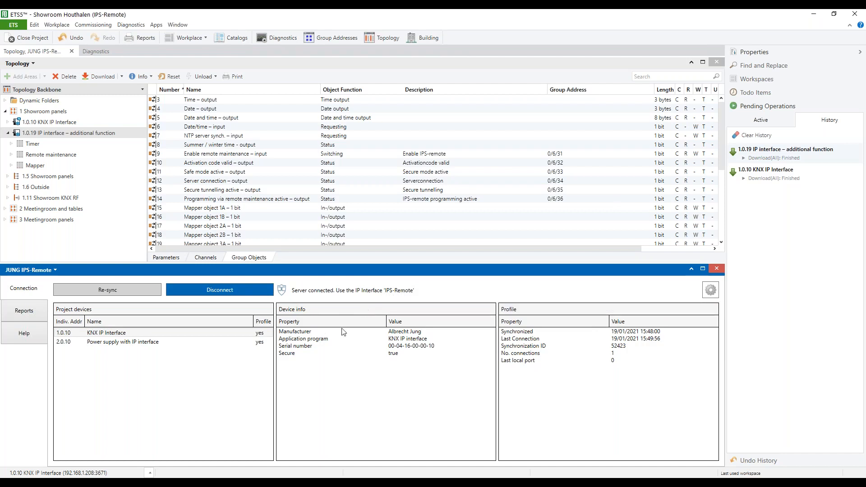
left_click(149, 473)
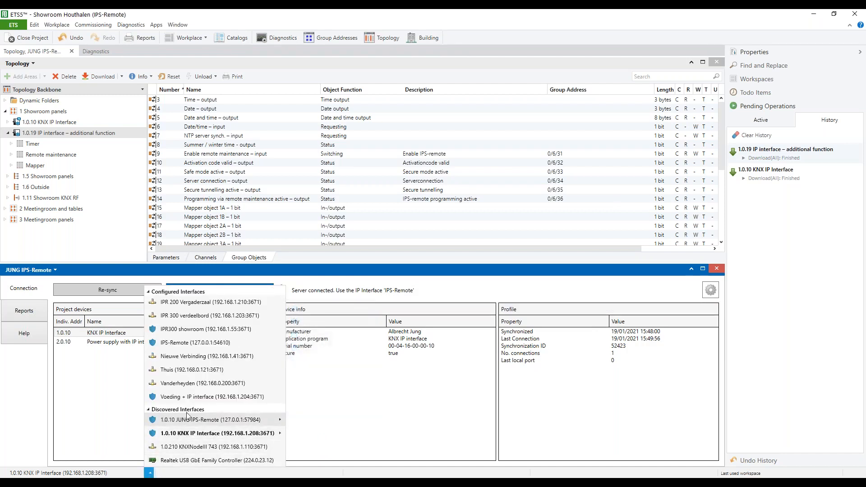
- Choose '1.0.10 JUNG IPS-Remote' as bus interface and switch to the Diagnostics workspace
left_click(279, 419)
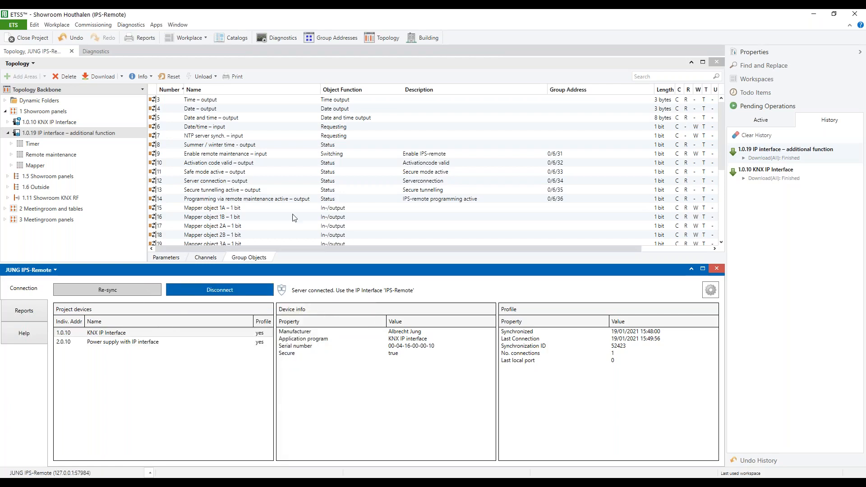
left_click(97, 51)
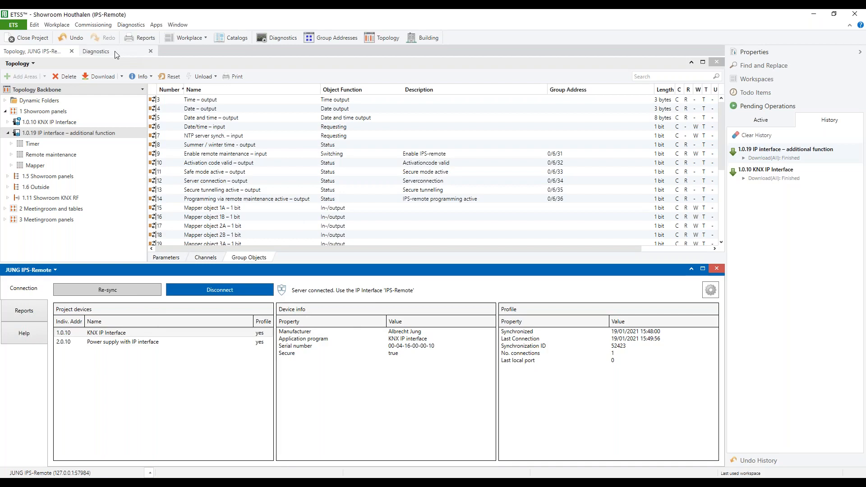
left_click(95, 50)
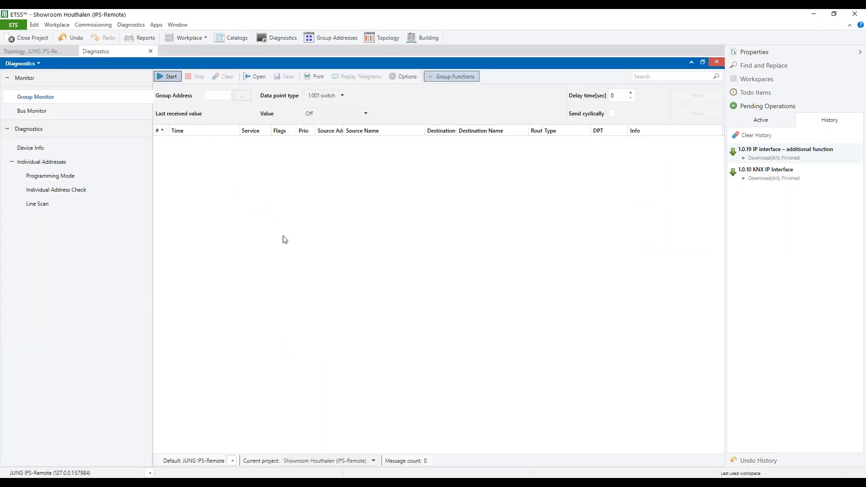
left_click(168, 76)
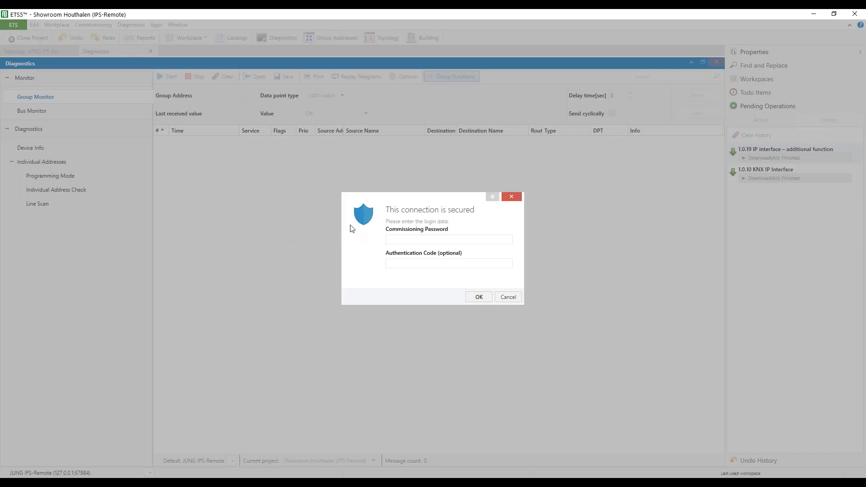
left_click(448, 239)
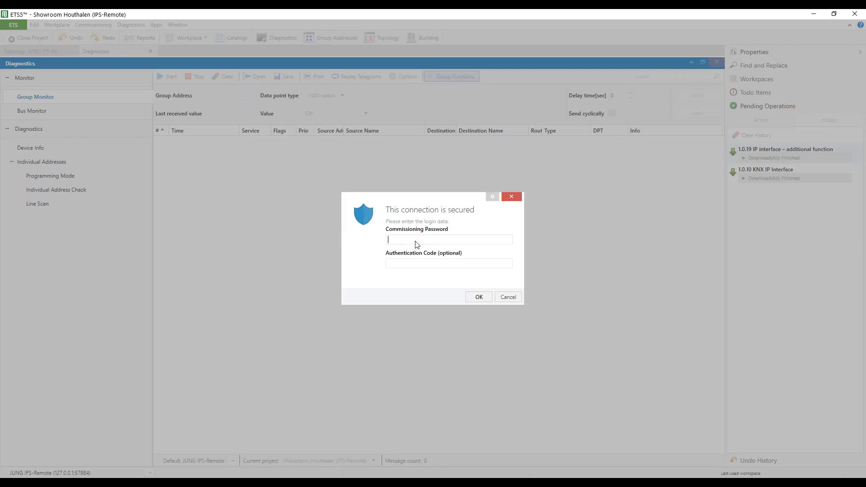
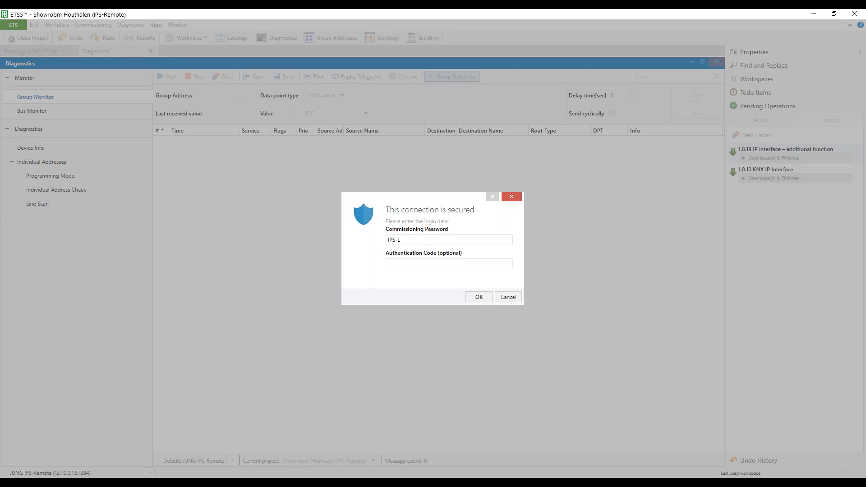
left_click(478, 297)
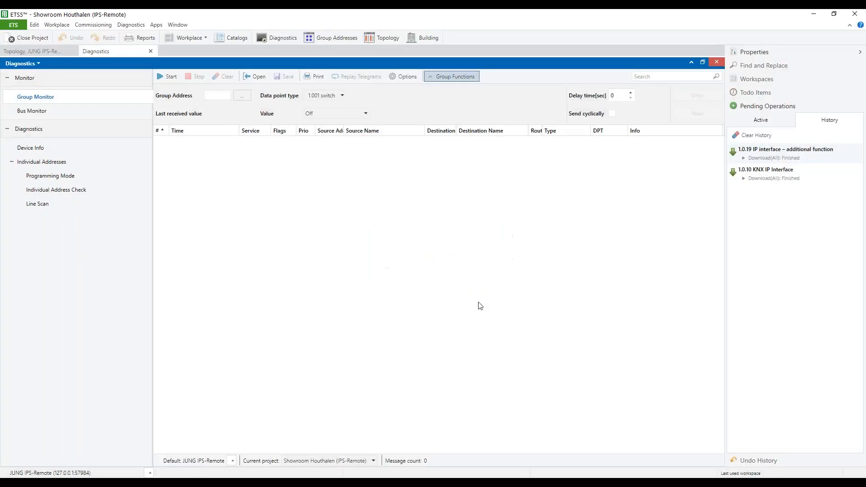
left_click(167, 76)
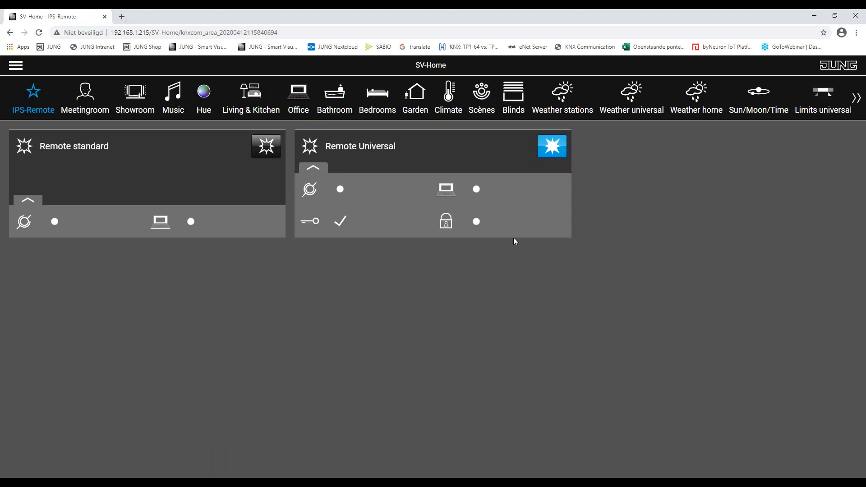
mouse_move(450, 174)
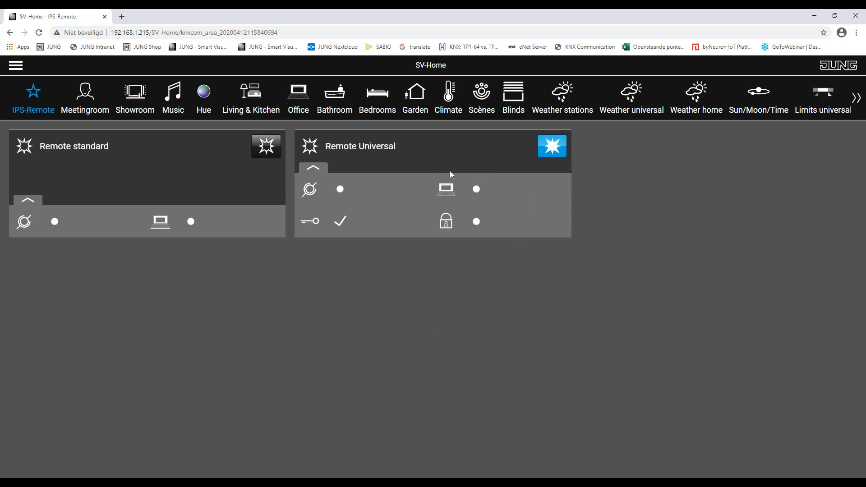
mouse_move(512, 181)
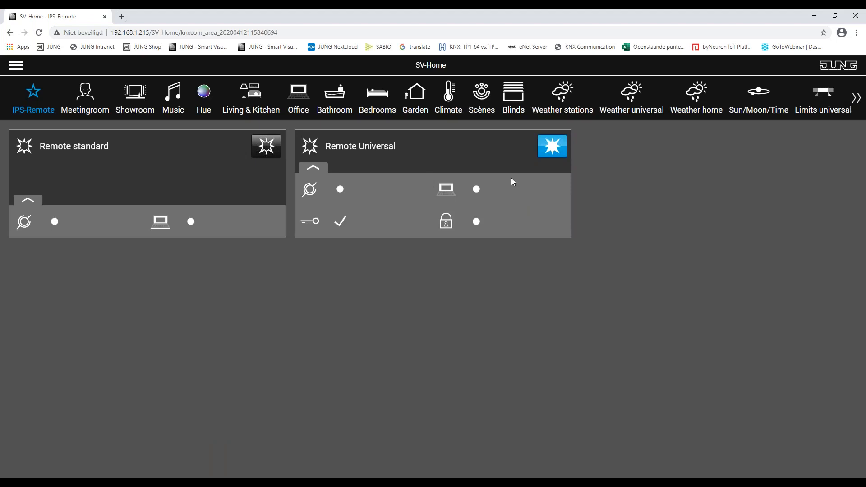
mouse_move(466, 189)
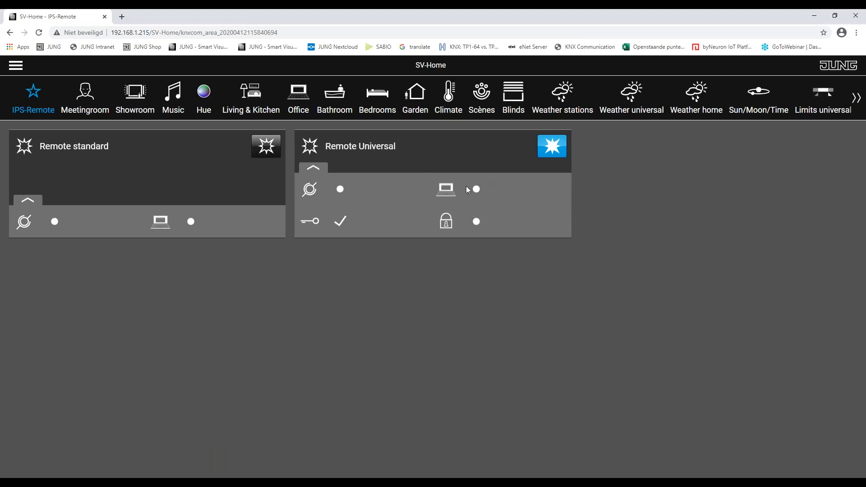
mouse_move(437, 185)
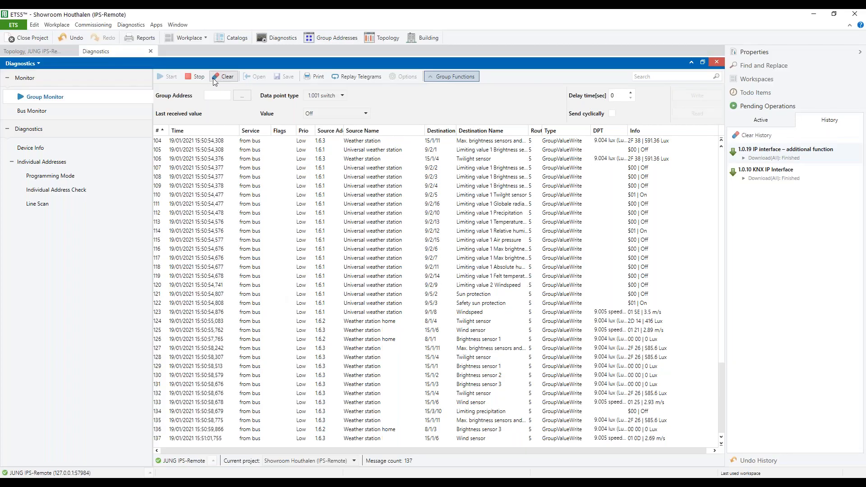
- Stop the Group Monitor after it logged the weather station telegrams (145 entries)
left_click(169, 76)
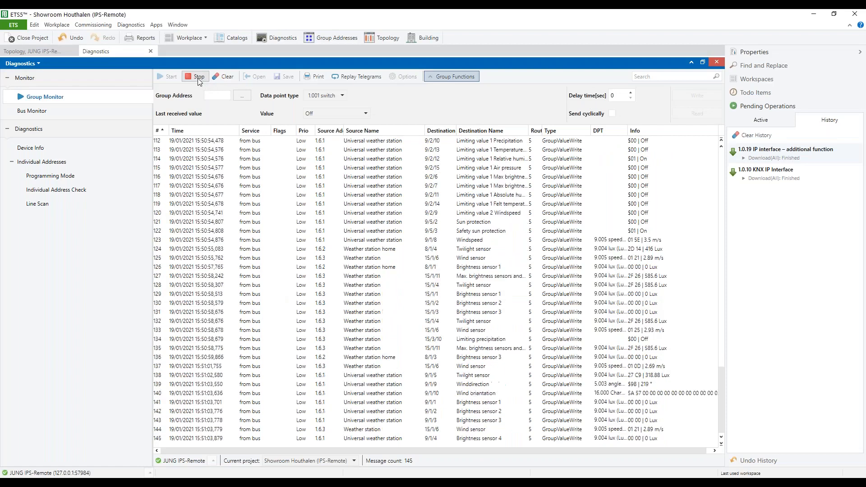
left_click(195, 75)
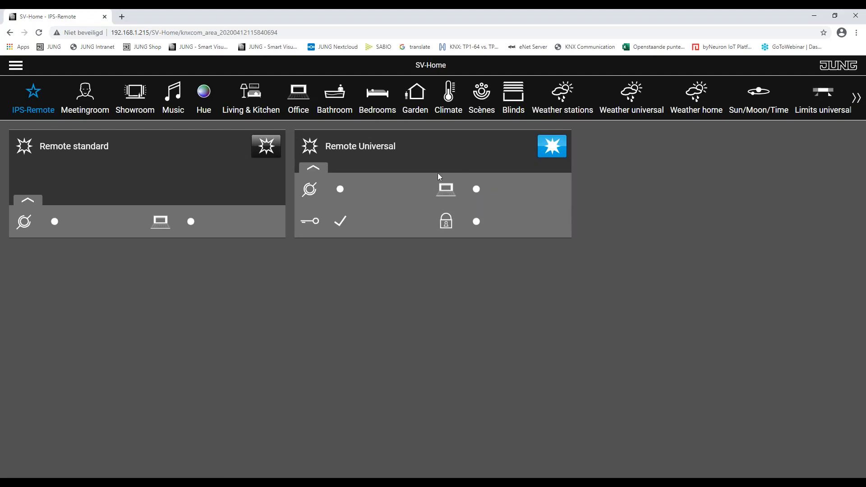
mouse_move(437, 187)
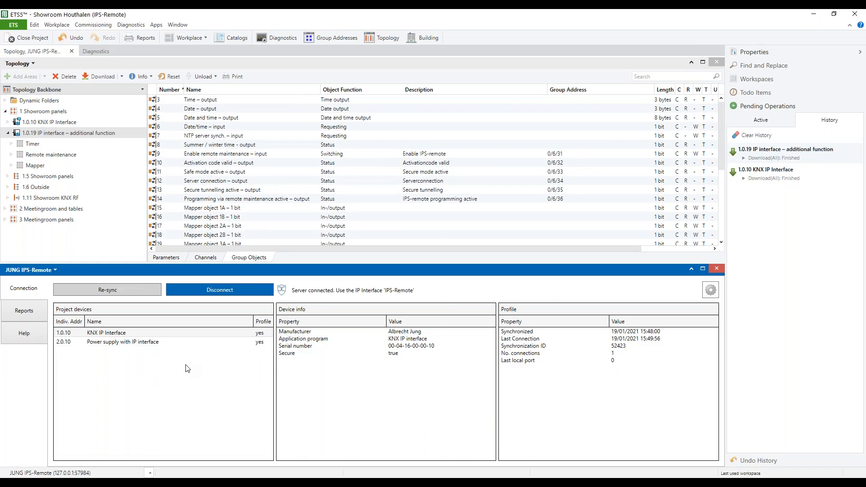
mouse_move(220, 289)
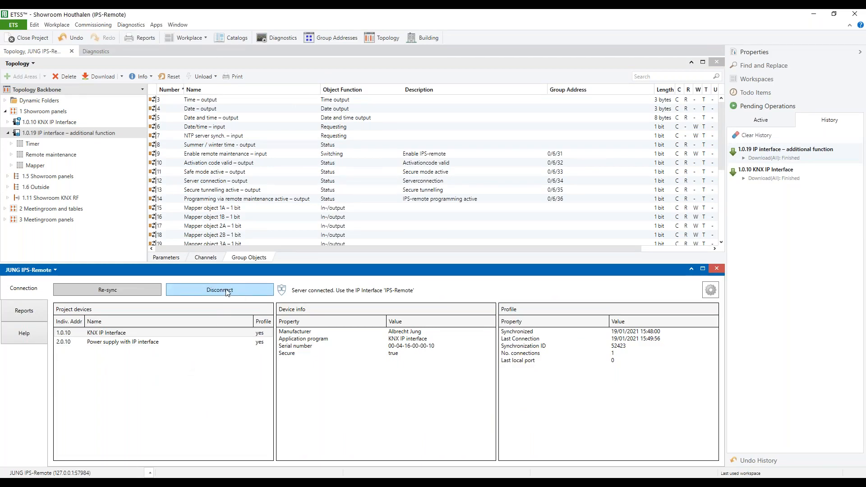
- Disconnect from the IPS-Remote server, closing the remote connection panel
left_click(219, 290)
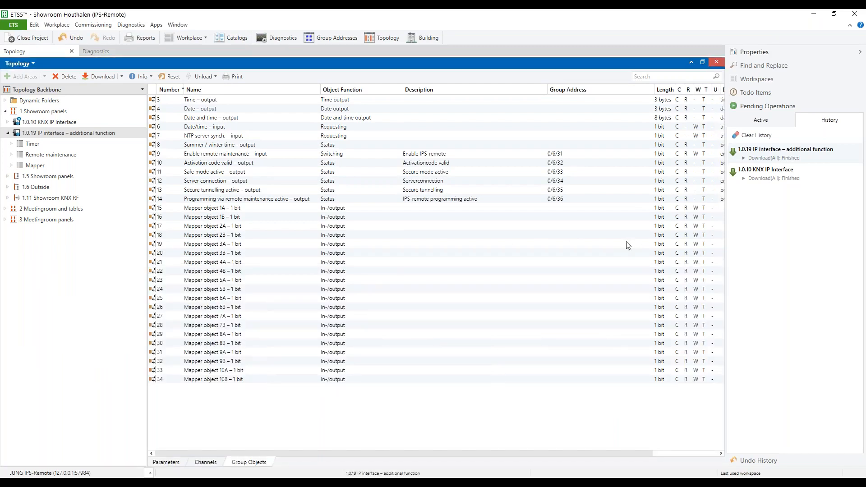
mouse_move(520, 252)
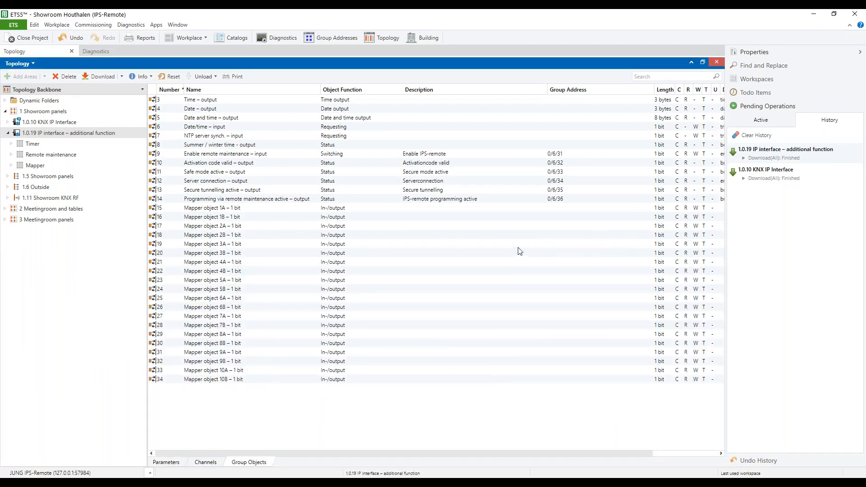
mouse_move(430, 271)
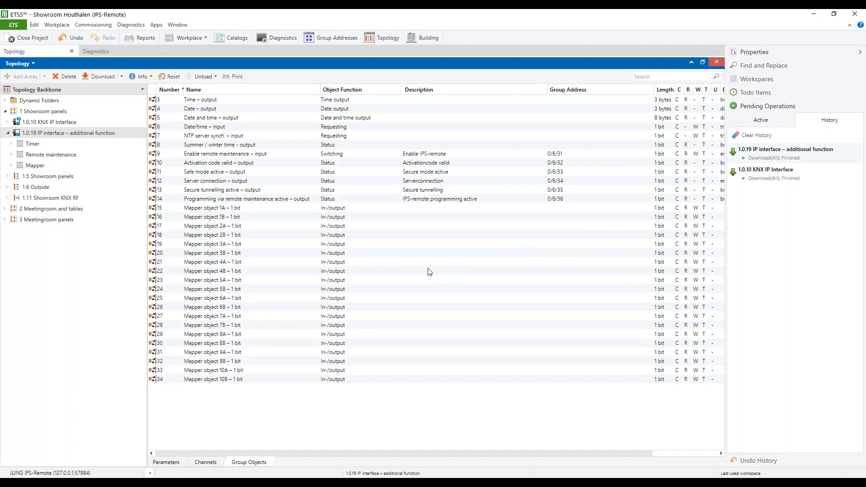
- Switch off remote maintenance on the Remote Universal tile so its status indicators go inactive
left_click(551, 146)
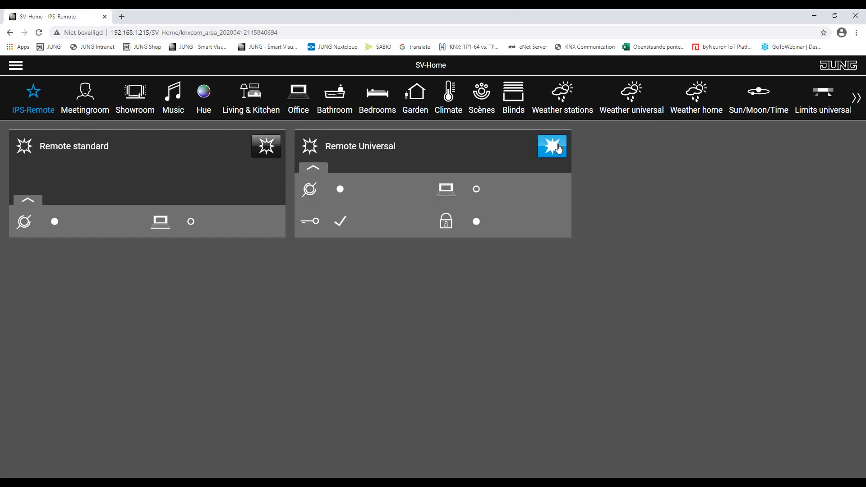
left_click(551, 146)
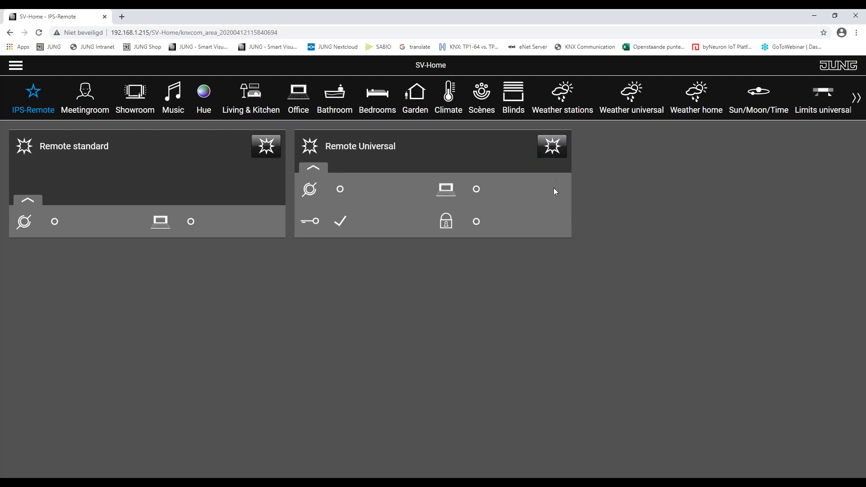
mouse_move(447, 208)
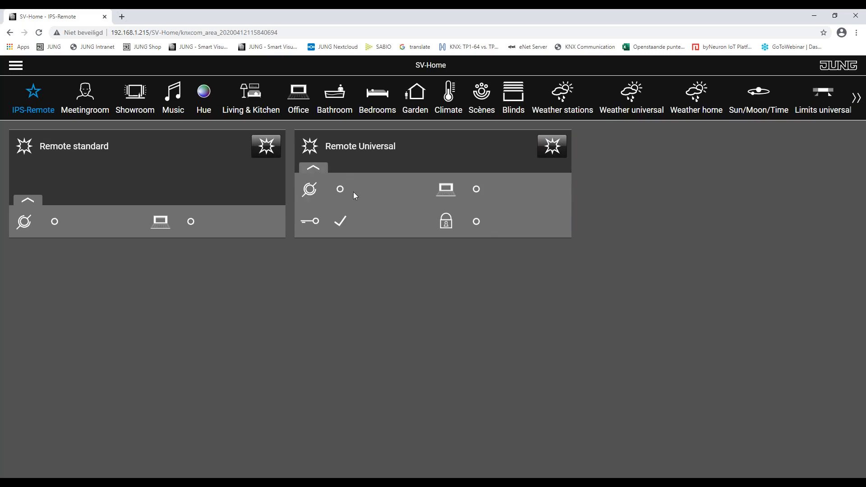
mouse_move(296, 196)
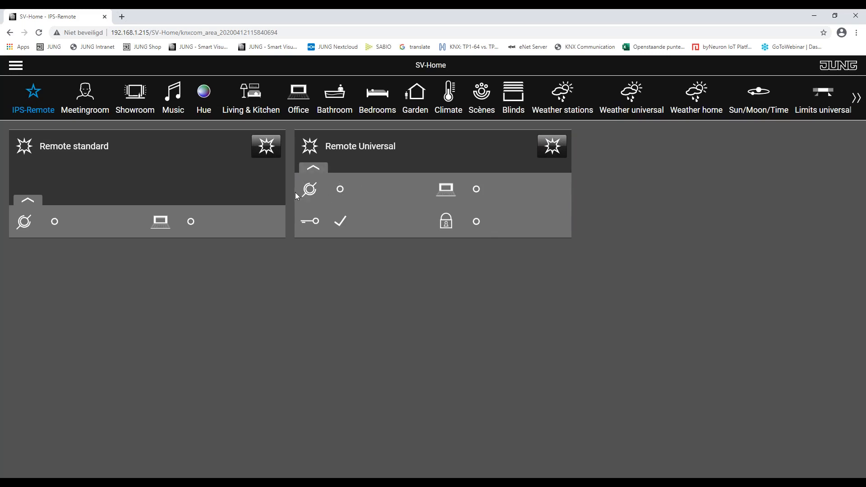